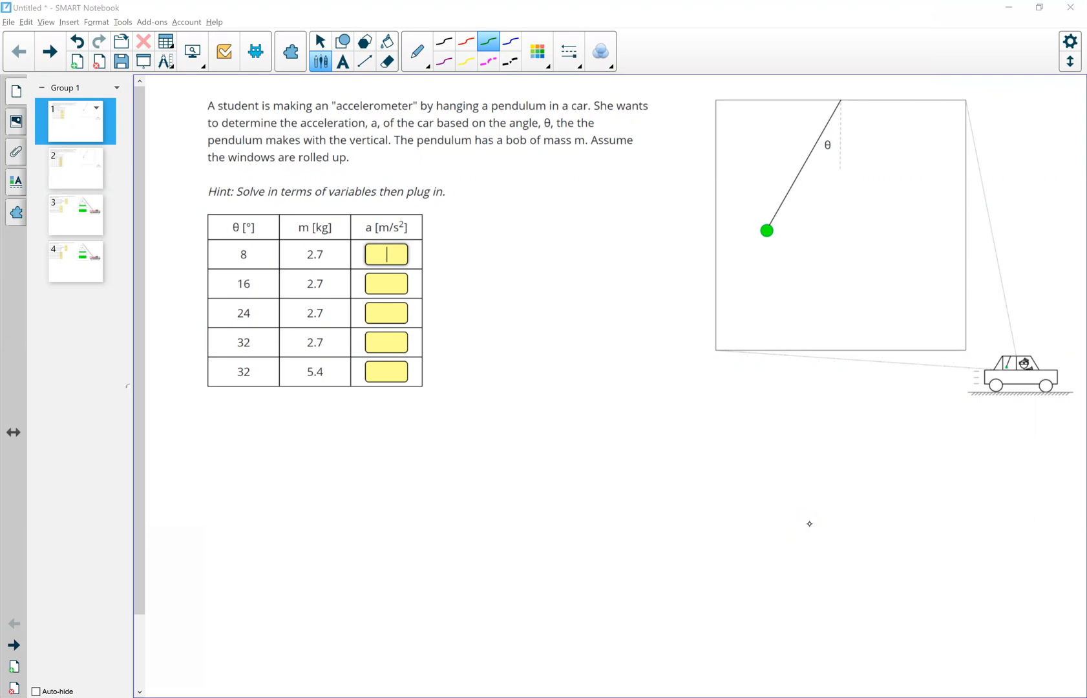
mouse_move(780, 229)
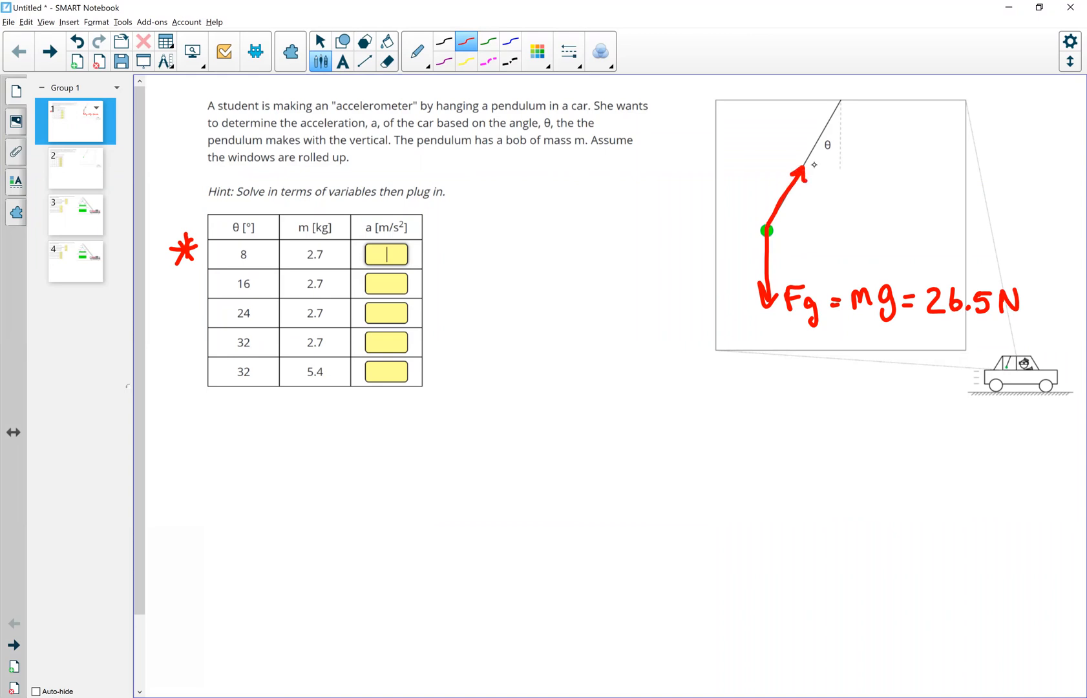
Extend the red tension arrow up the pendulum string and dot a triangle labelled 8°, 26.5 N, x
click(803, 169)
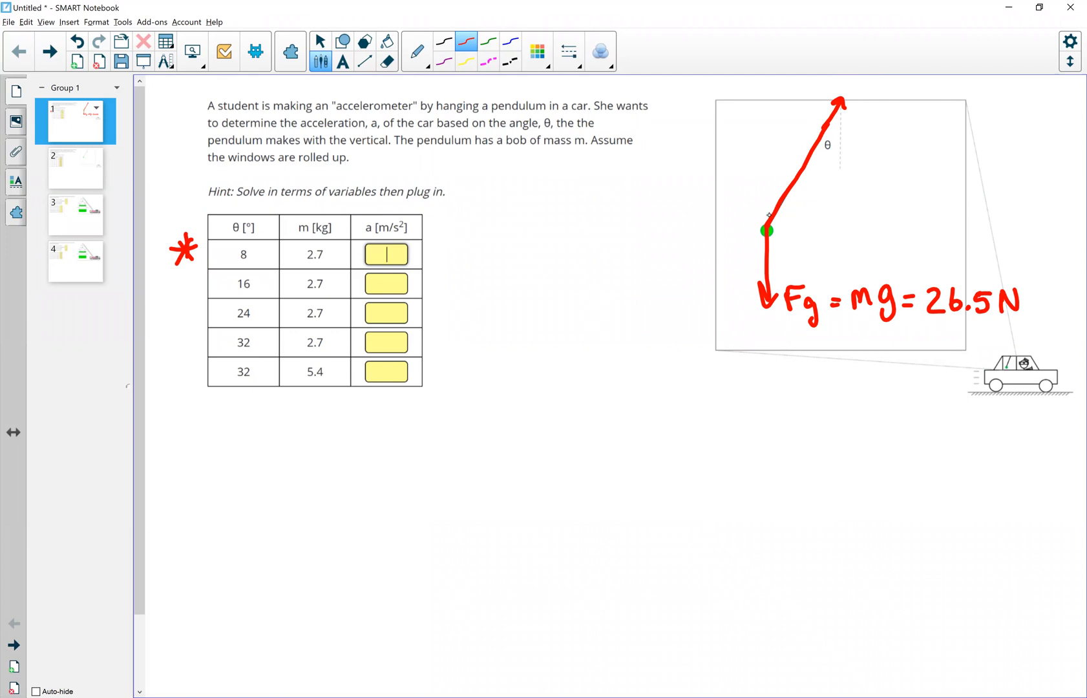
mouse_move(778, 232)
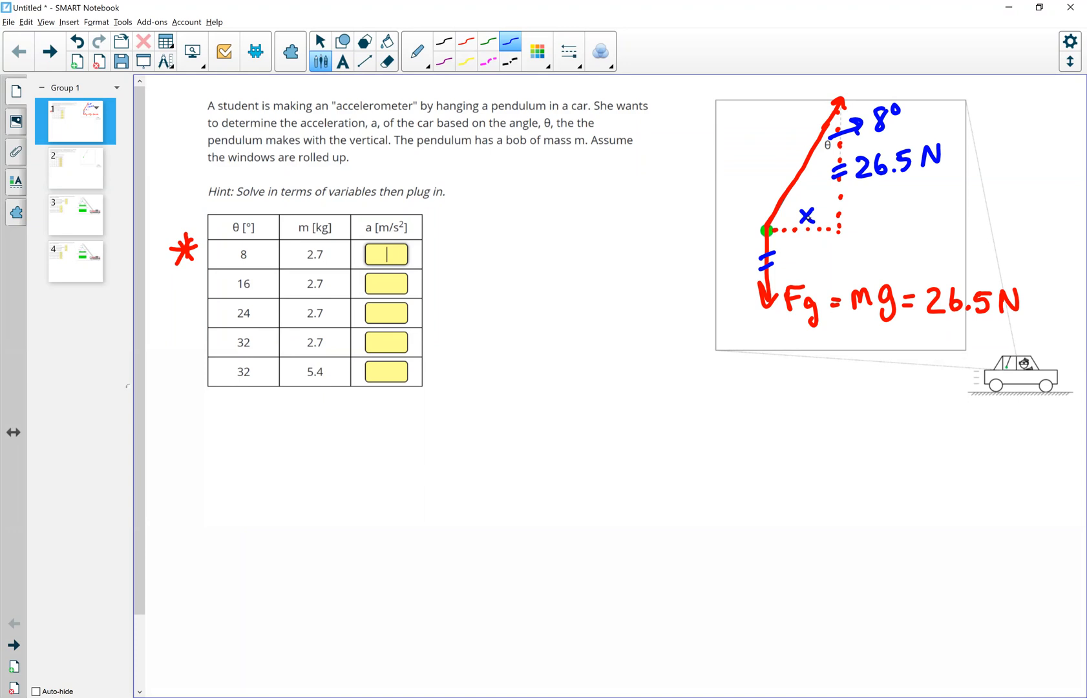
mouse_move(850, 152)
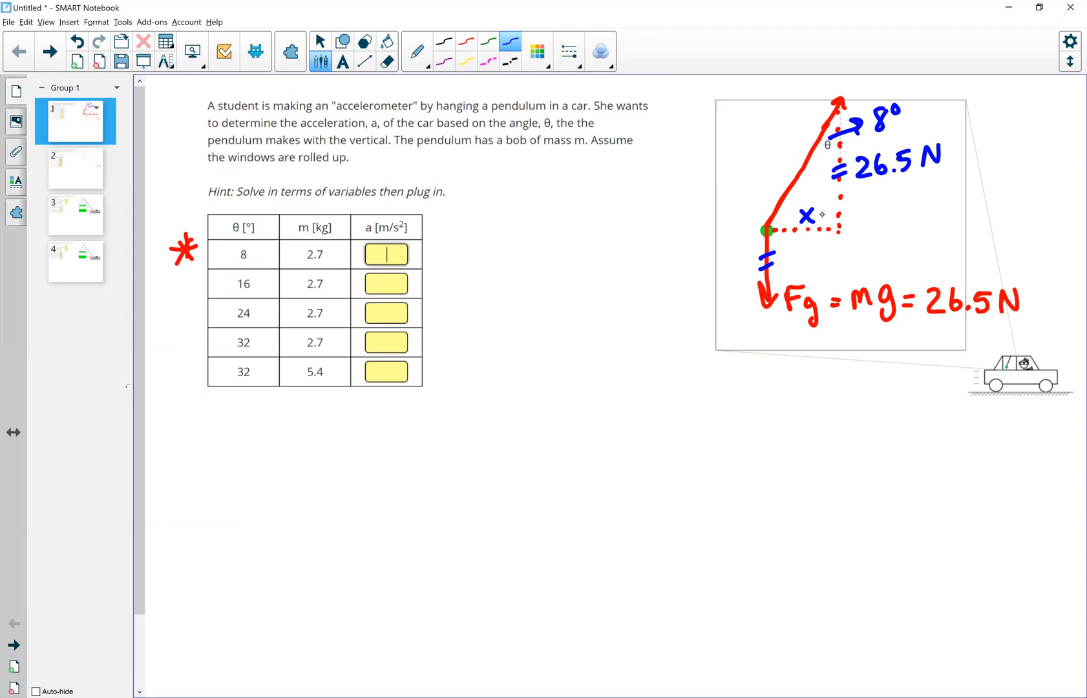
mouse_move(866, 189)
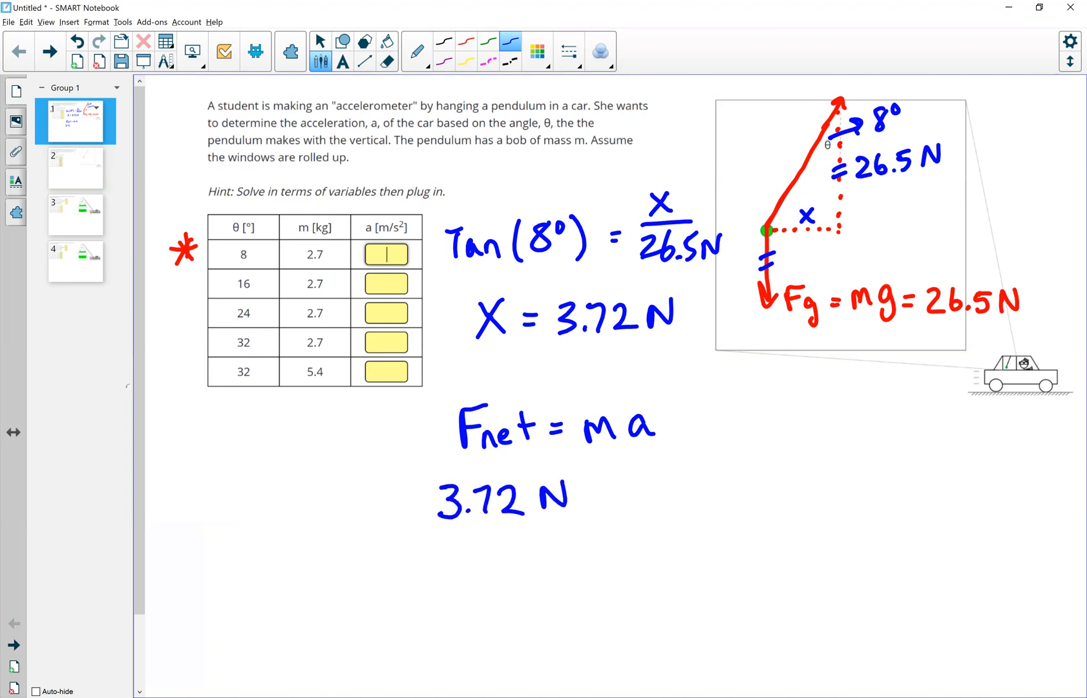
Write 3.72 N = (2.7 kg)a, solve a = 1.38 m/s², and underline 26.5N
text(= (2.7 kg) a)
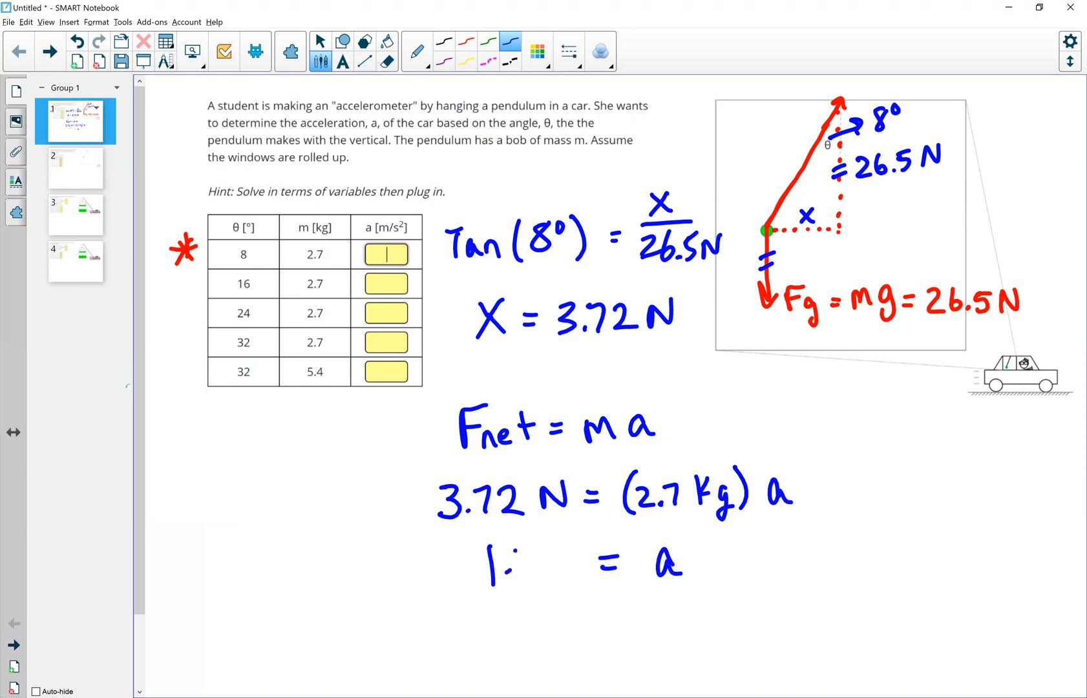
text(38m/s2)
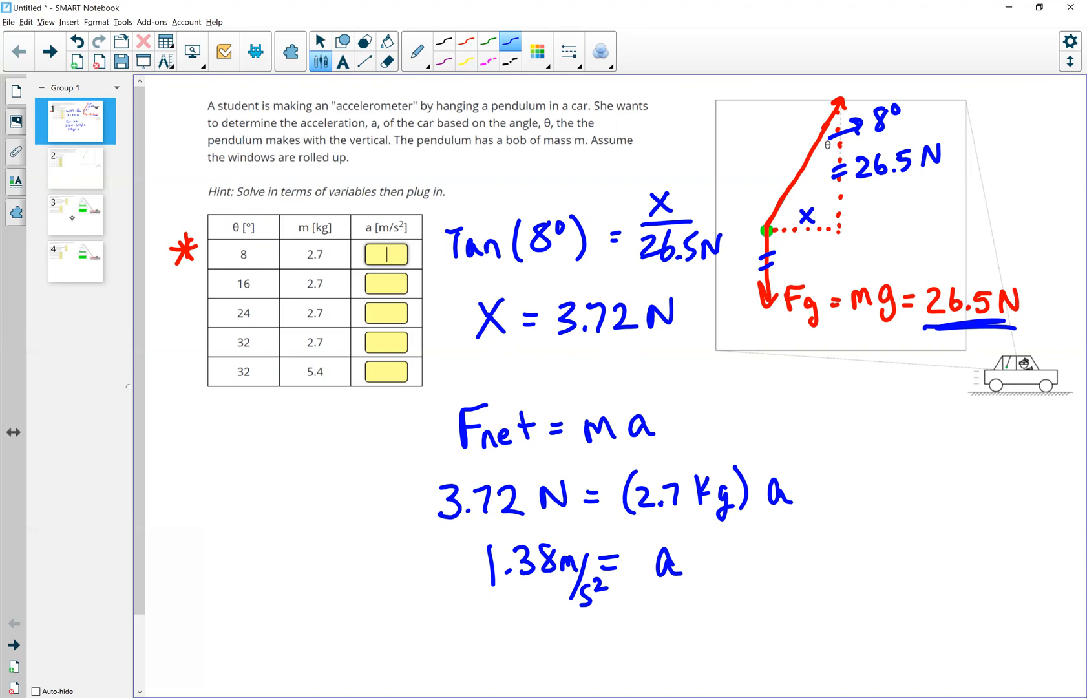
Go to the page 3 crane problem and draw Ft arrows on cables 1–3 plus Fg
click(75, 213)
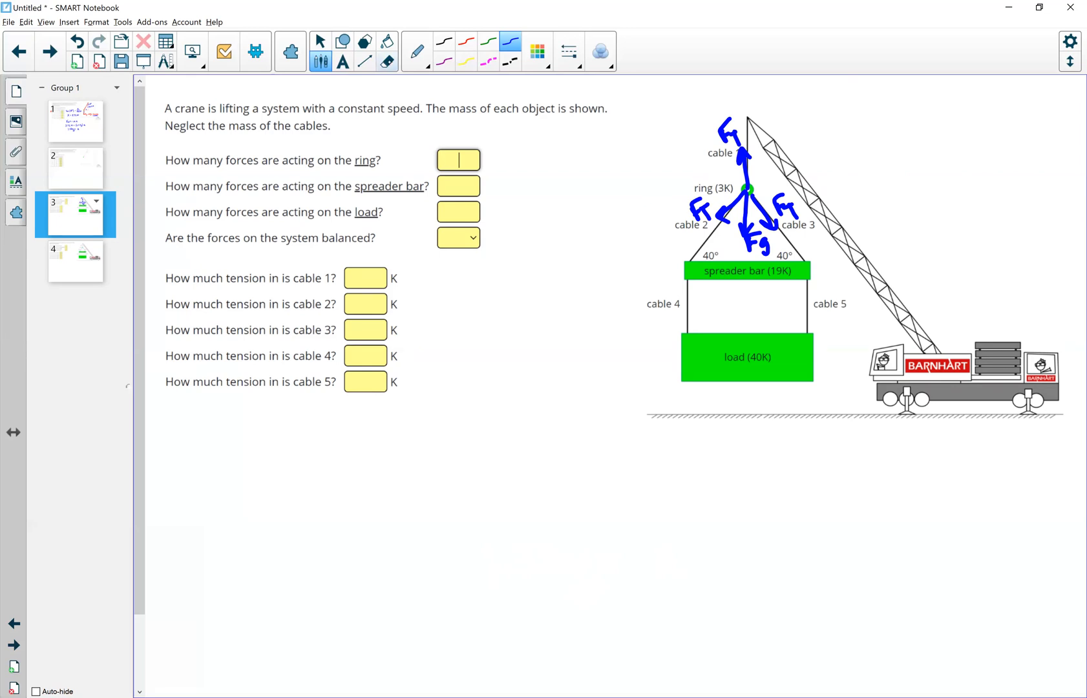
Erase the ring's force labels and write Fg beside a downward spreader-bar arrow
click(388, 51)
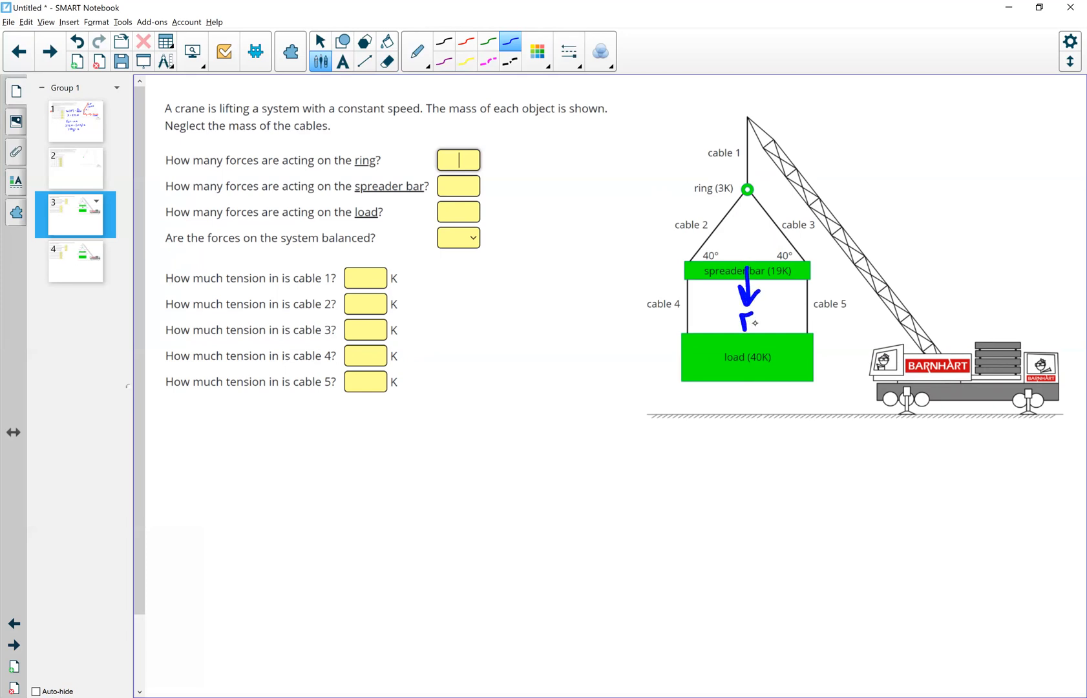
text(Fg)
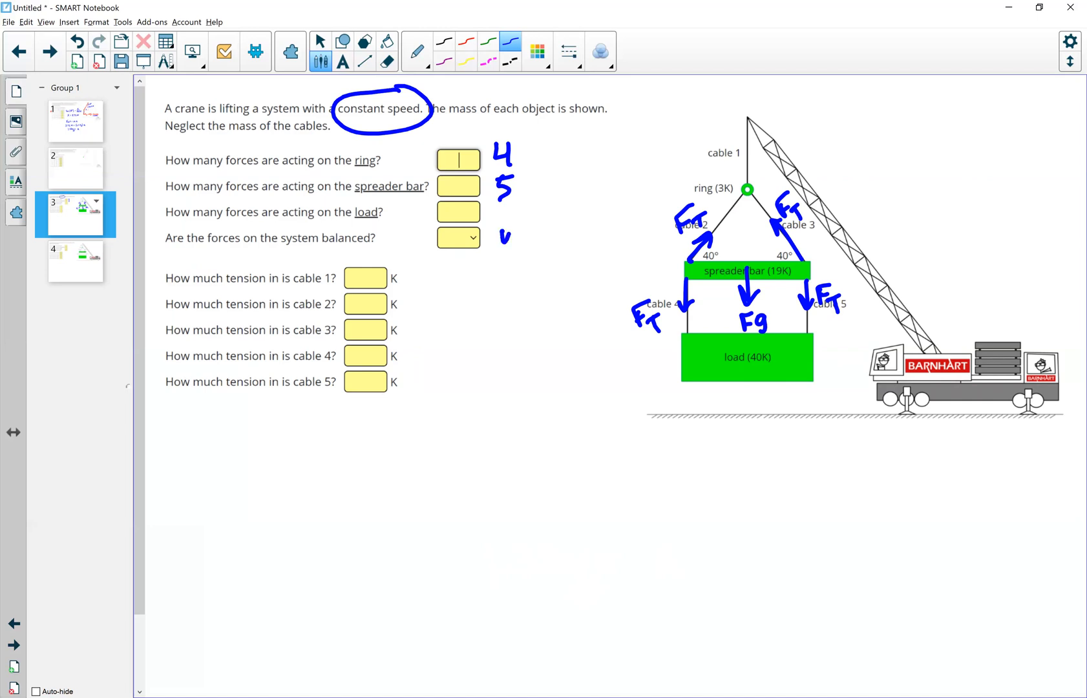
Handwrite 'yes' beside 'Are the forces on the system balanced?'
text(yes)
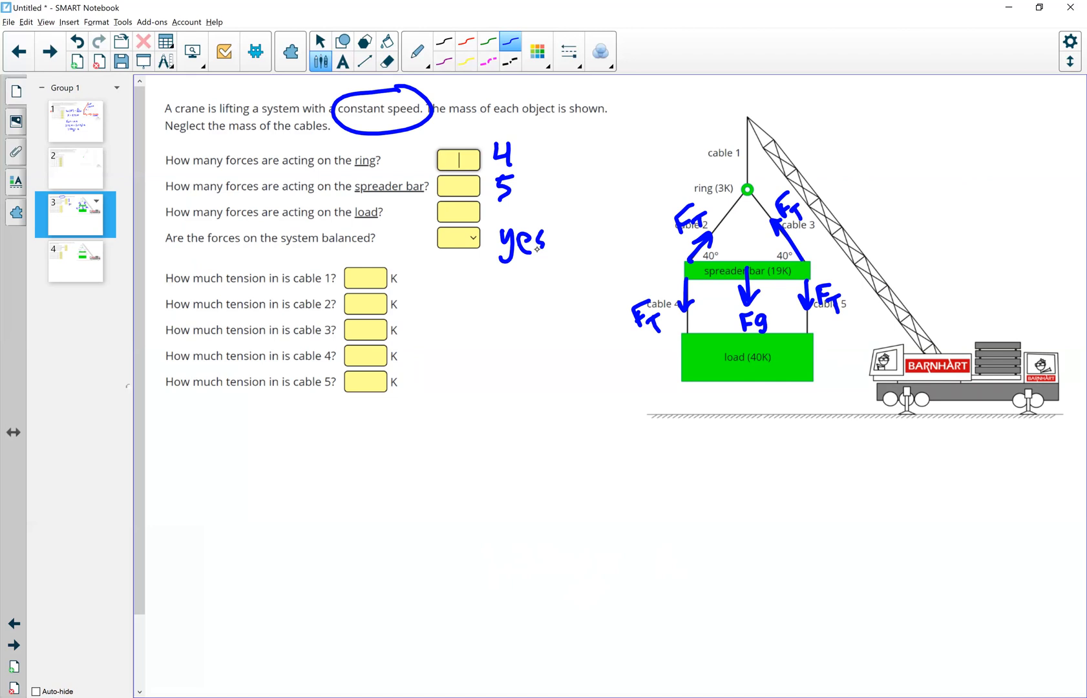
Erase the blue Ft/Fg arrows, circle ring, bar and load in red, and write 62N by cable 1
click(388, 61)
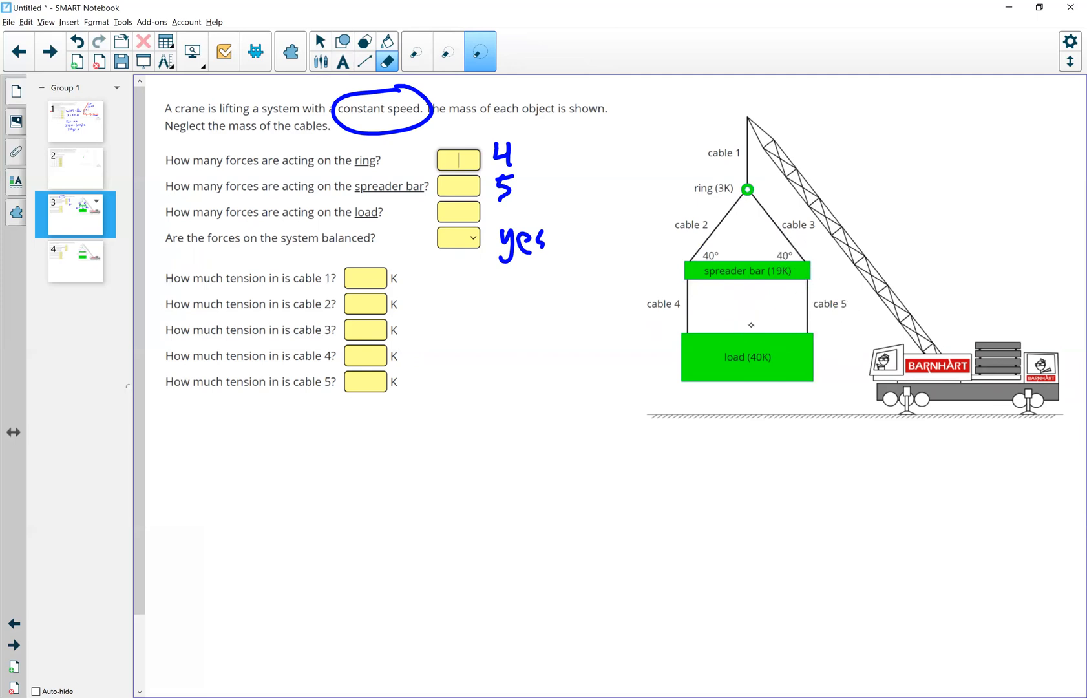
click(321, 60)
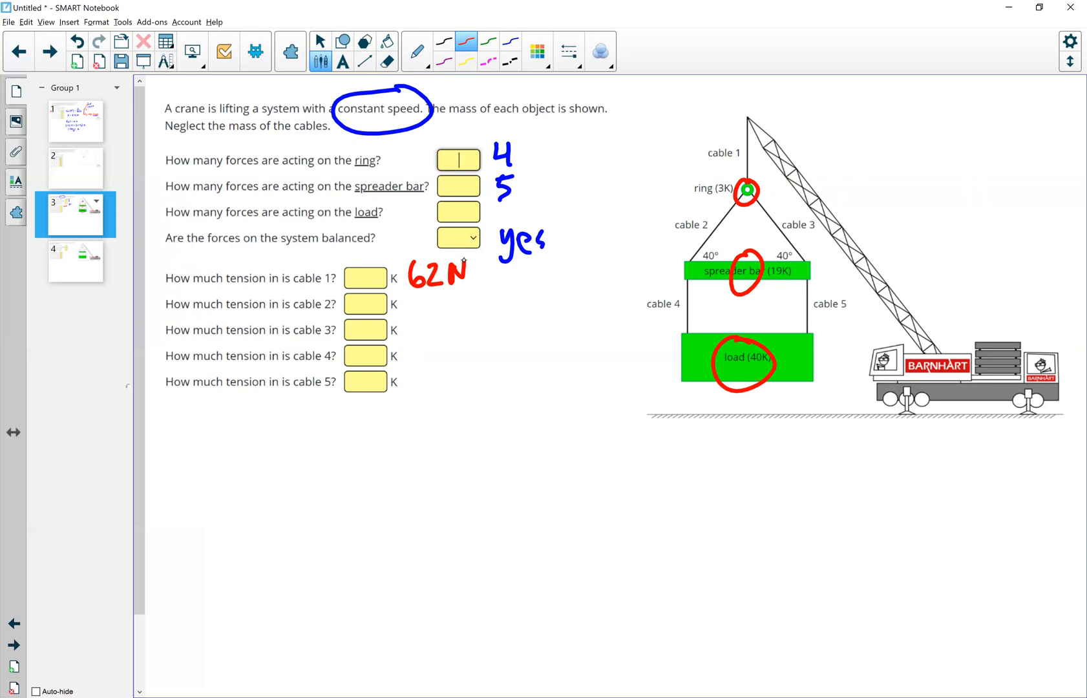
Erase the ring's red circle and write 59N with a downward arrow below the ring
click(387, 51)
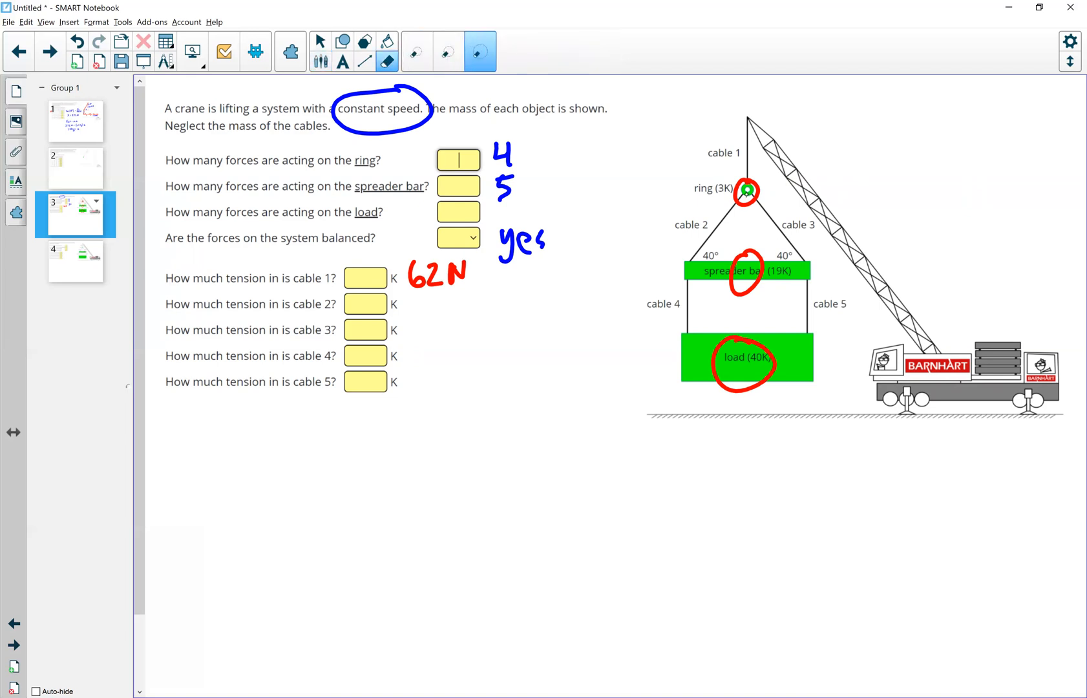
click(746, 191)
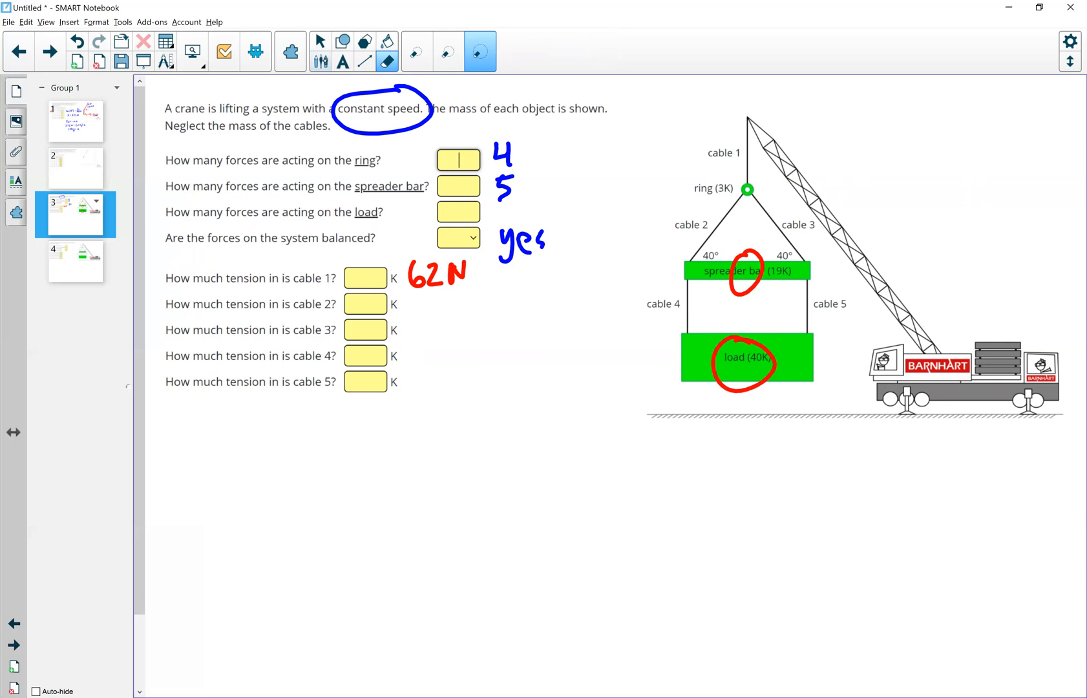
click(416, 61)
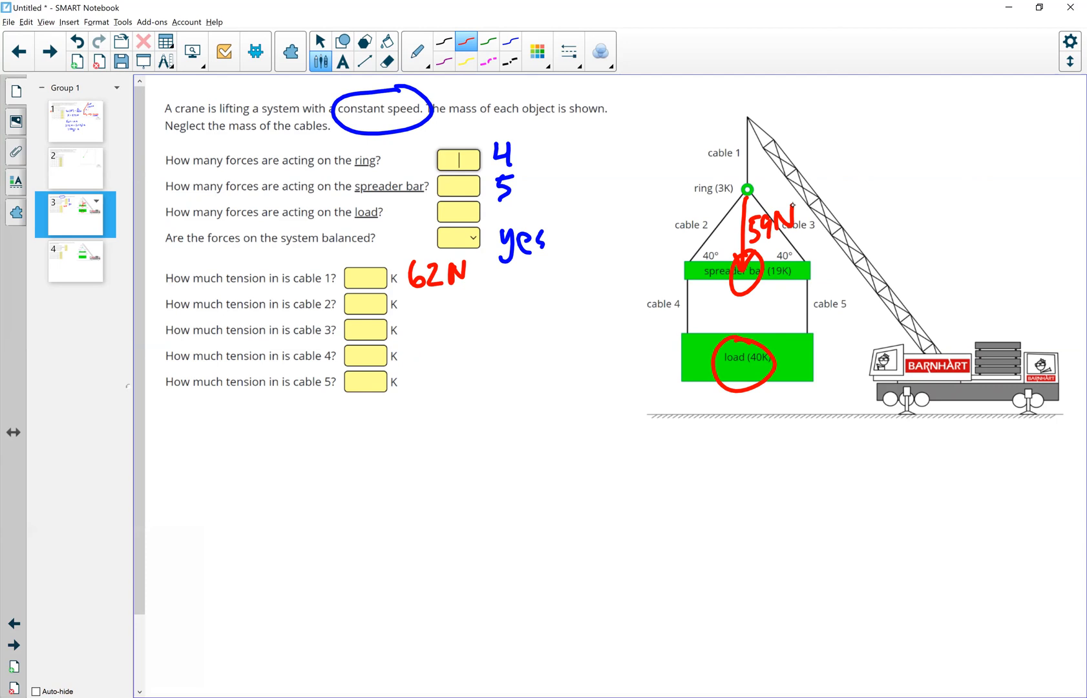
mouse_move(816, 258)
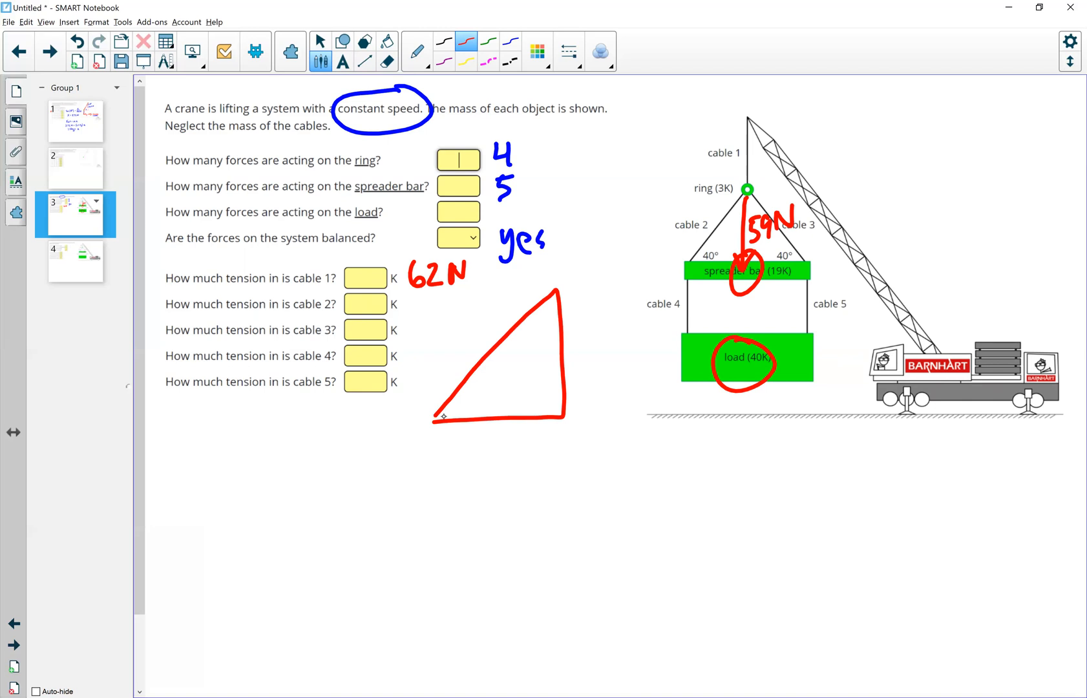
mouse_move(568, 374)
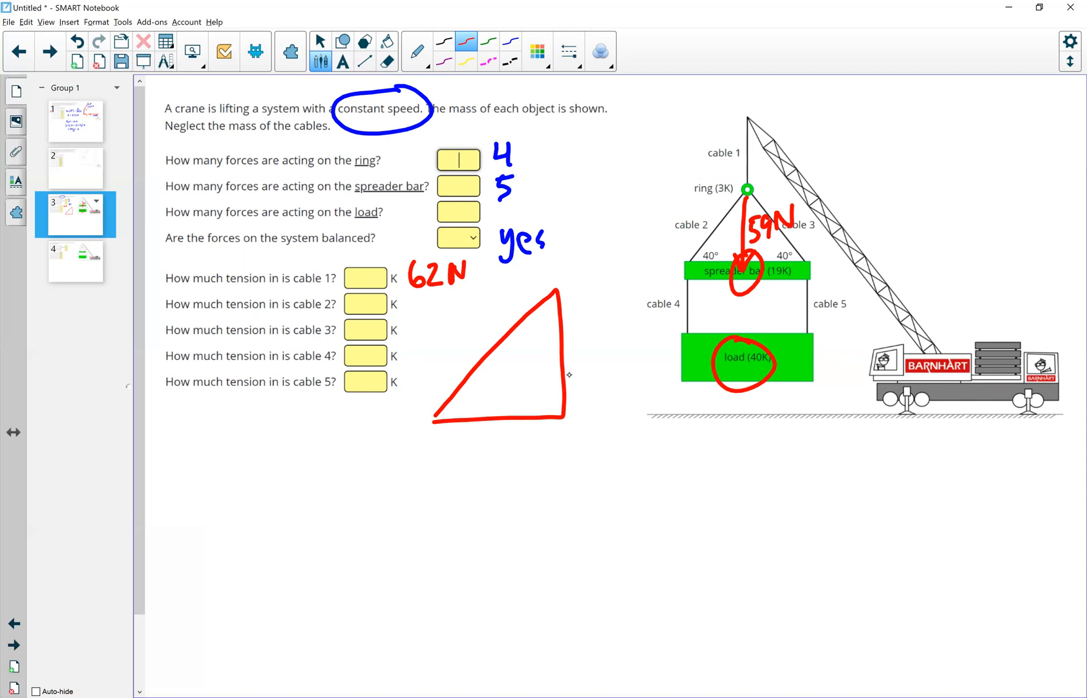